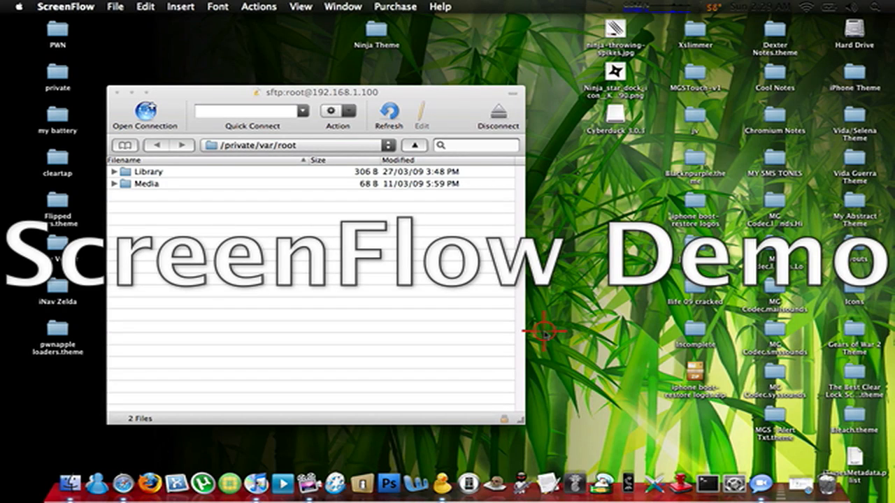
pyautogui.moveTo(445, 293)
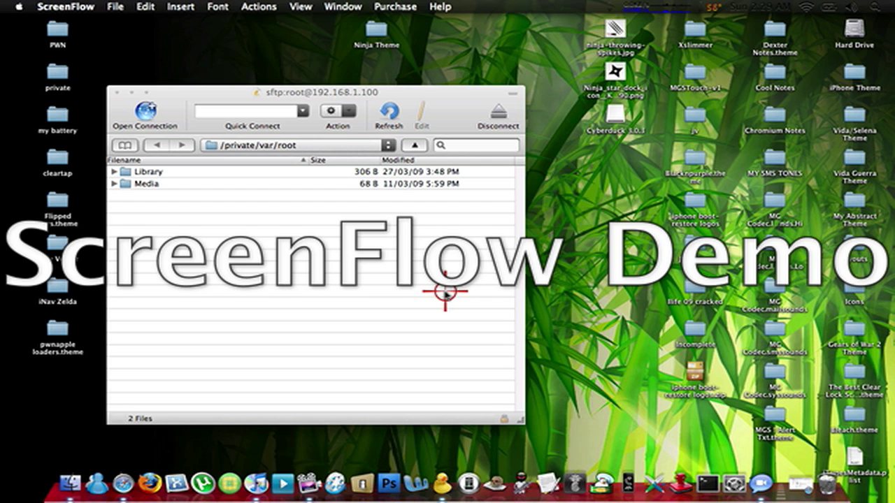
pyautogui.moveTo(430, 187)
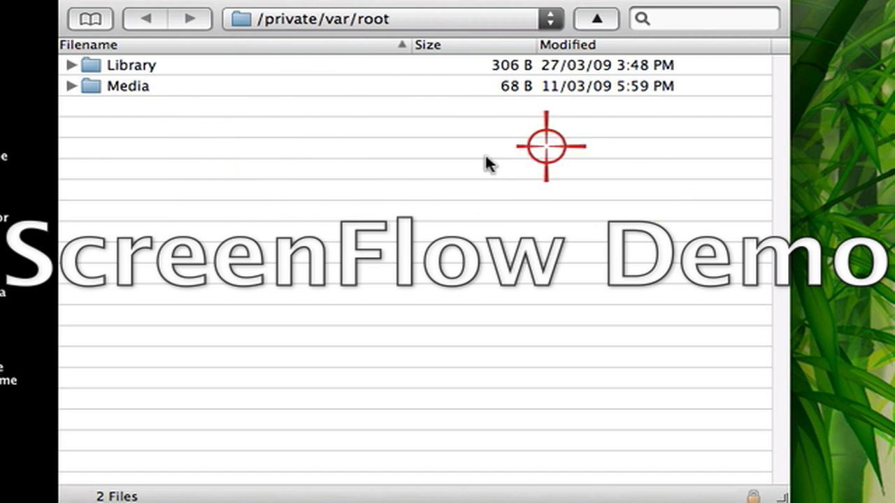
pyautogui.moveTo(531, 91)
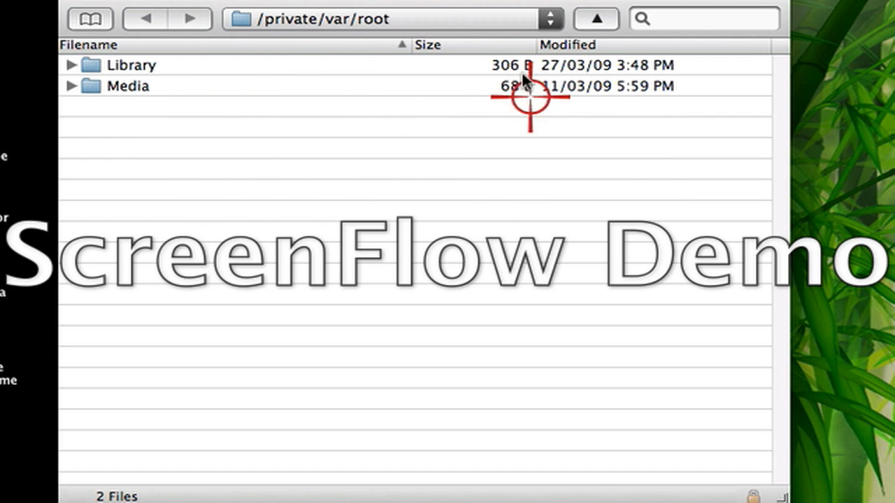
pyautogui.moveTo(594, 45)
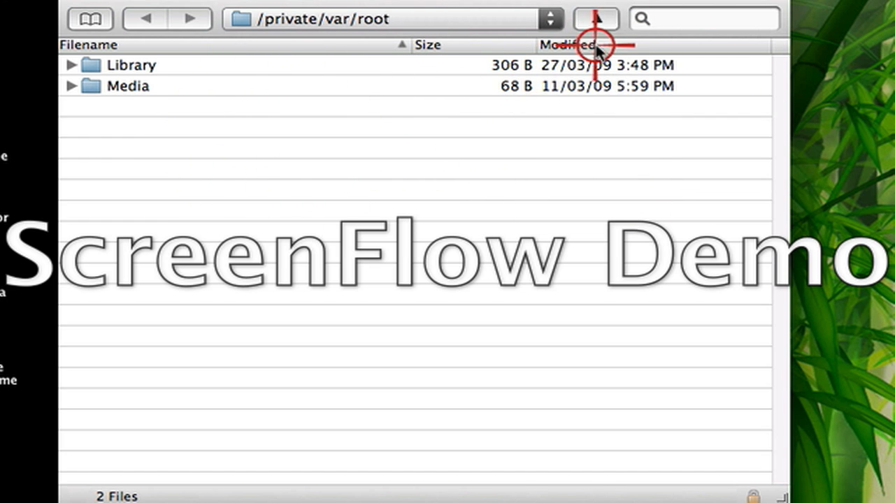
pyautogui.moveTo(594, 17)
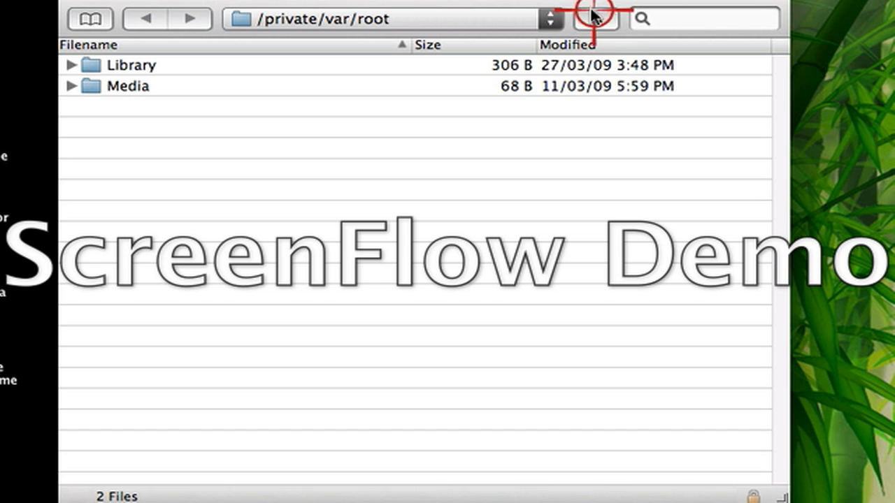
pyautogui.moveTo(599, 21)
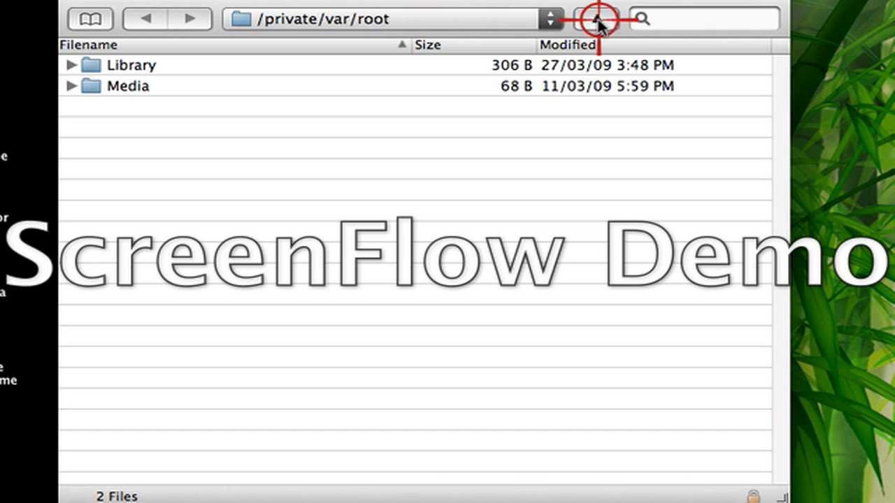
pyautogui.moveTo(98, 77)
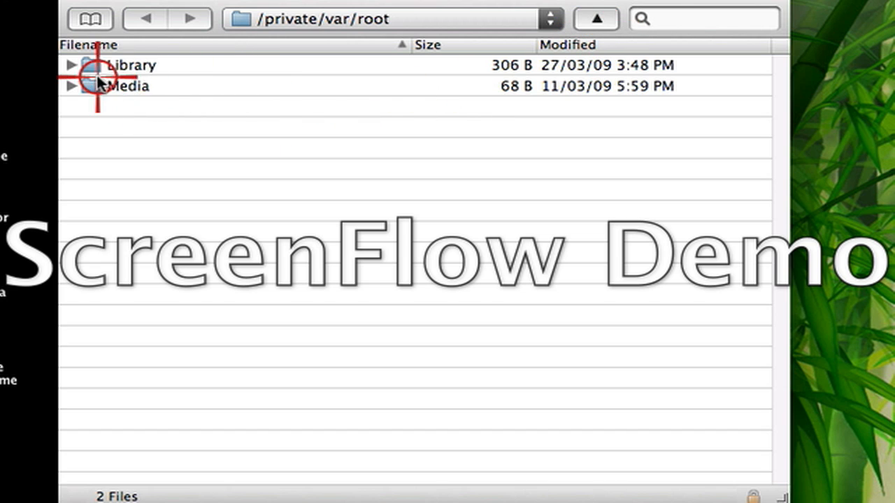
# Go up to /private/var and open the stash folder listing Applications, Ringtones, Themes and Wallpaper
pyautogui.click(101, 65)
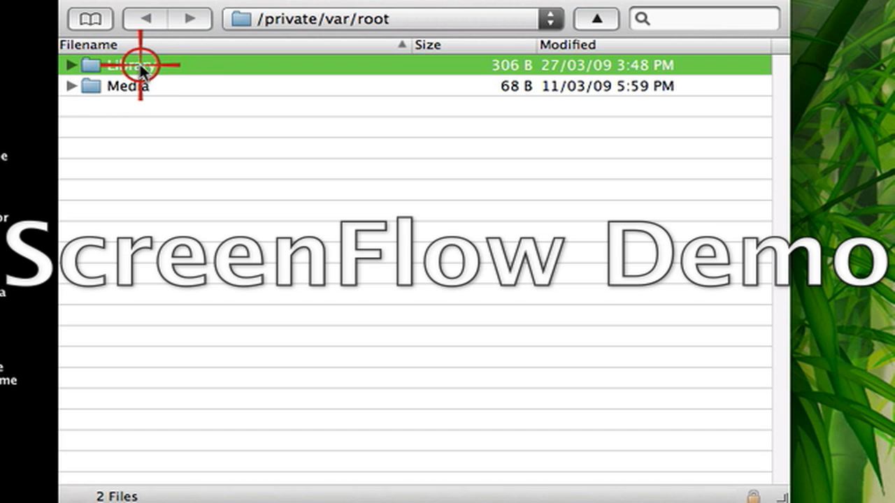
pyautogui.moveTo(594, 19)
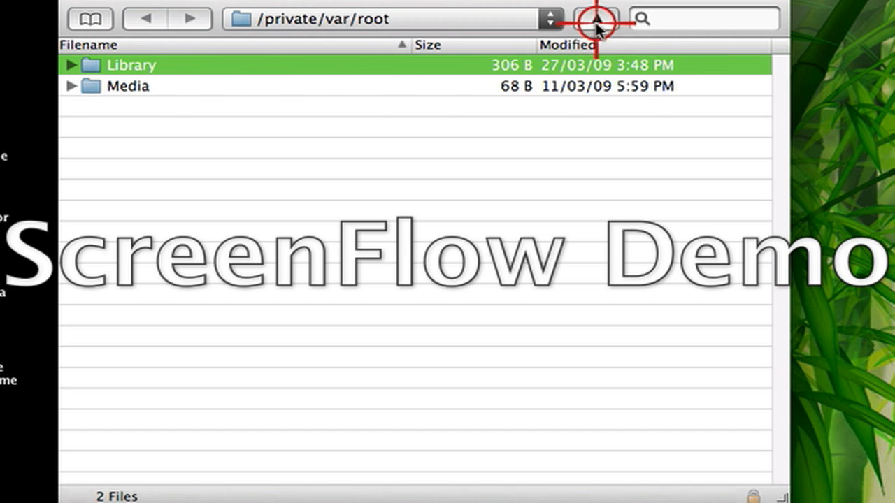
pyautogui.click(596, 20)
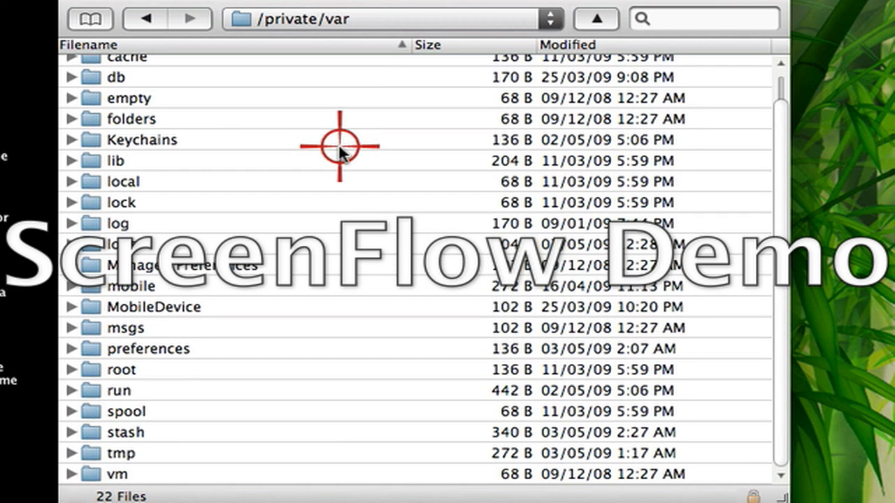
pyautogui.click(125, 432)
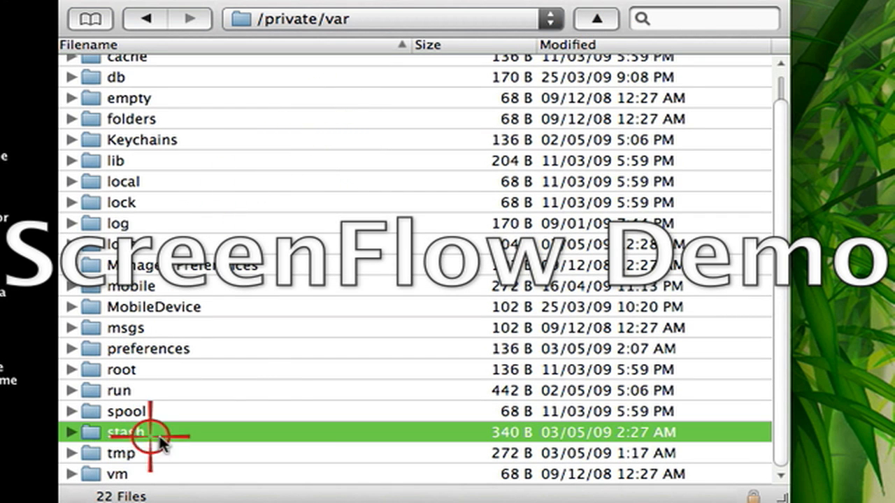
pyautogui.doubleClick(126, 432)
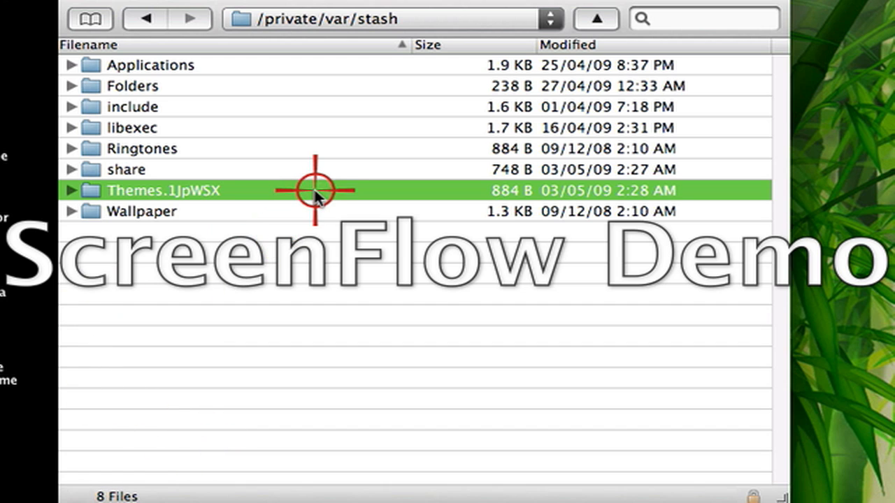
pyautogui.moveTo(185, 190)
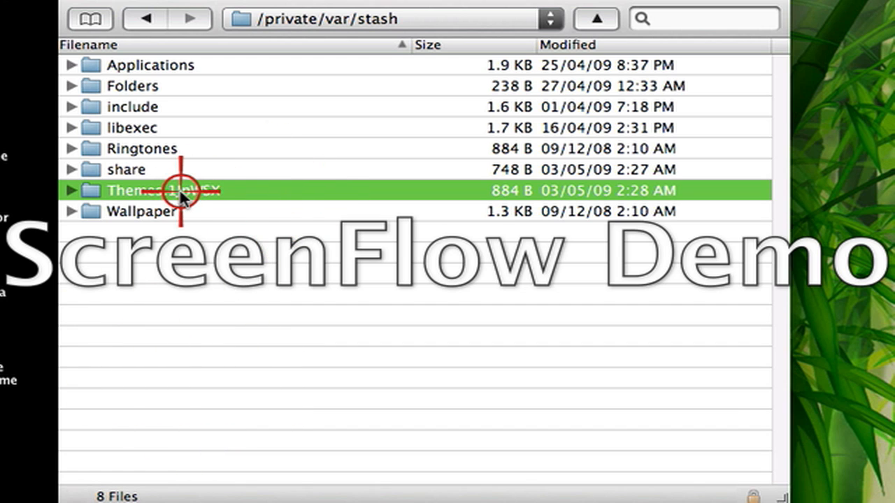
pyautogui.moveTo(185, 199)
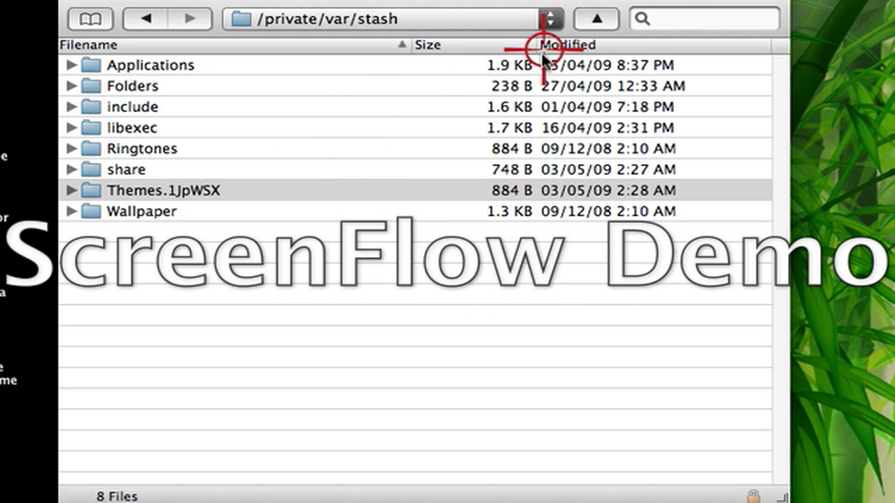
# Browse the theme packages inside Themes.1JpWSX, then return to the stash folder
pyautogui.doubleClick(164, 190)
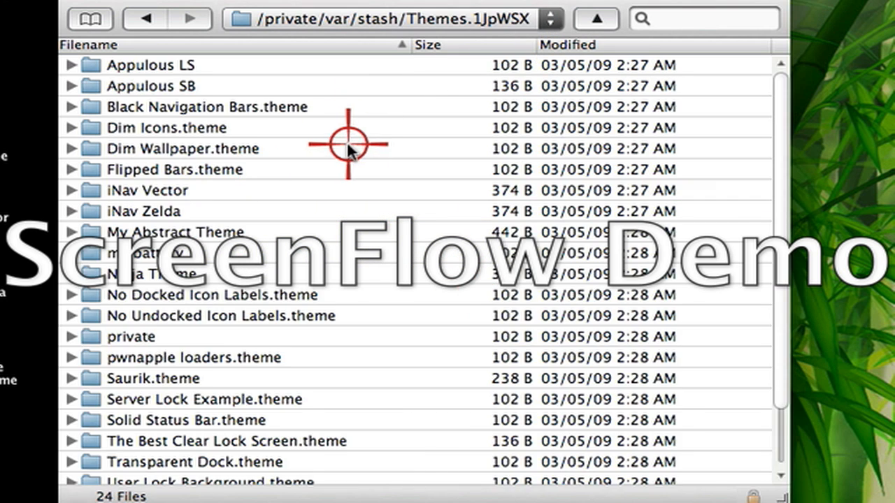
pyautogui.scroll(-3)
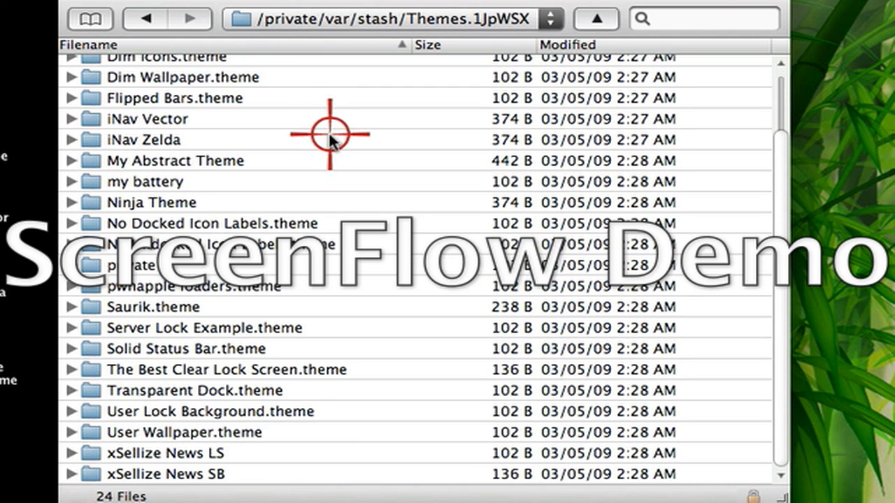
pyautogui.click(595, 20)
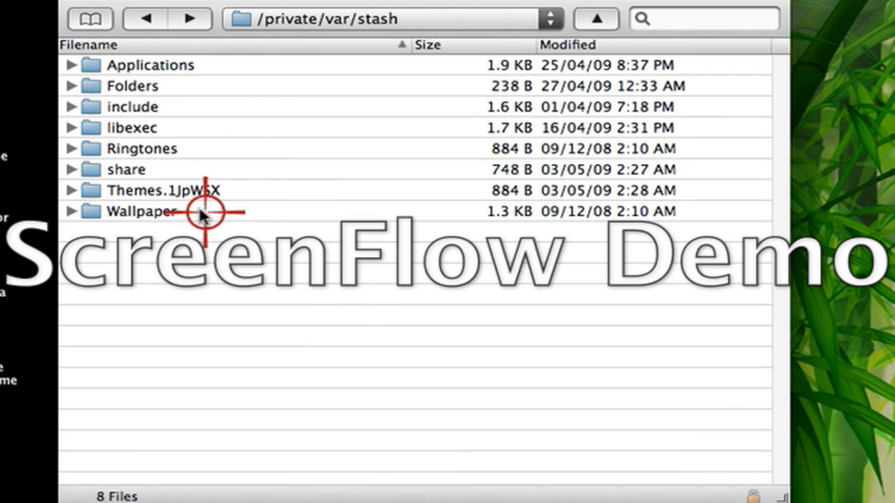
pyautogui.click(165, 190)
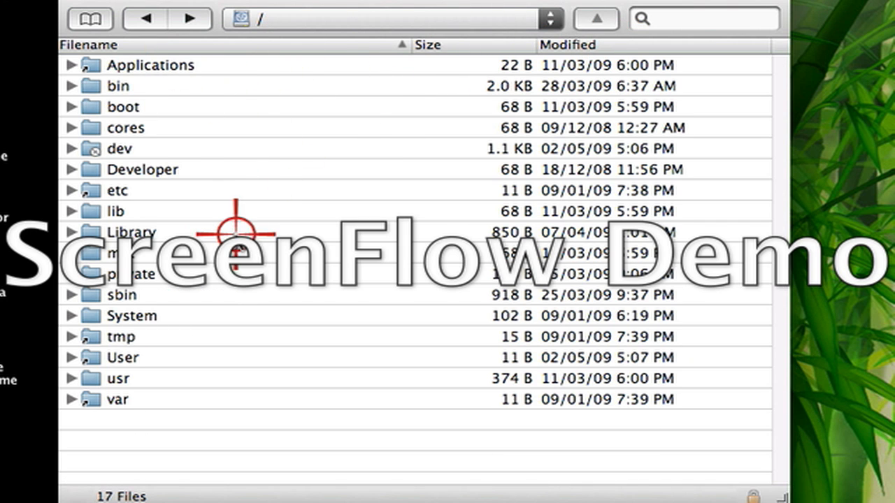
pyautogui.moveTo(609, 14)
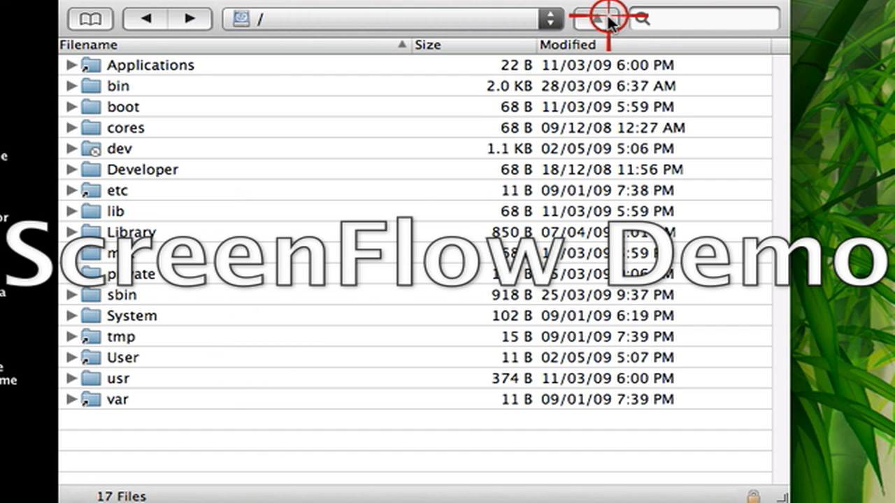
pyautogui.moveTo(140, 165)
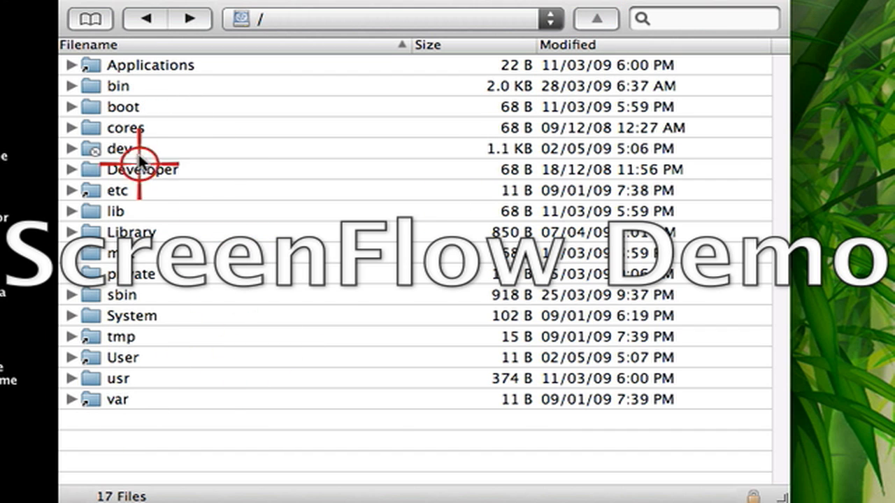
pyautogui.moveTo(170, 86)
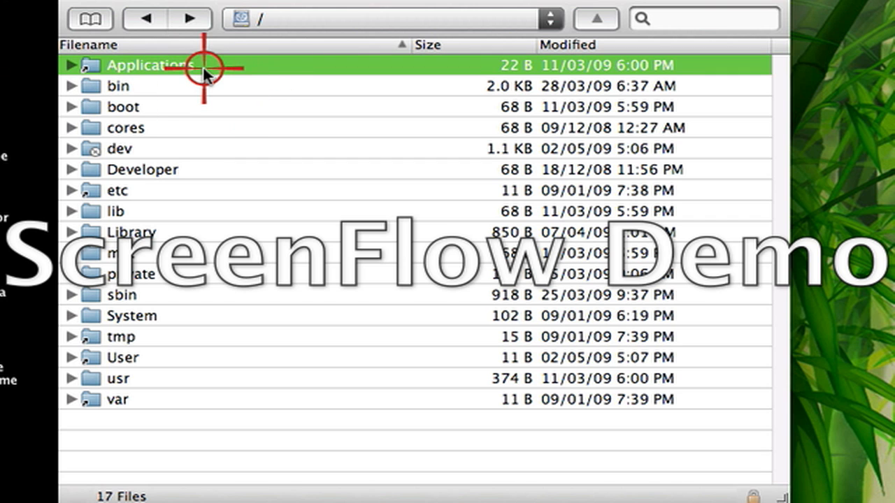
# Scroll through the 57 apps in /Applications and return to the root listing with Applications selected
pyautogui.doubleClick(151, 65)
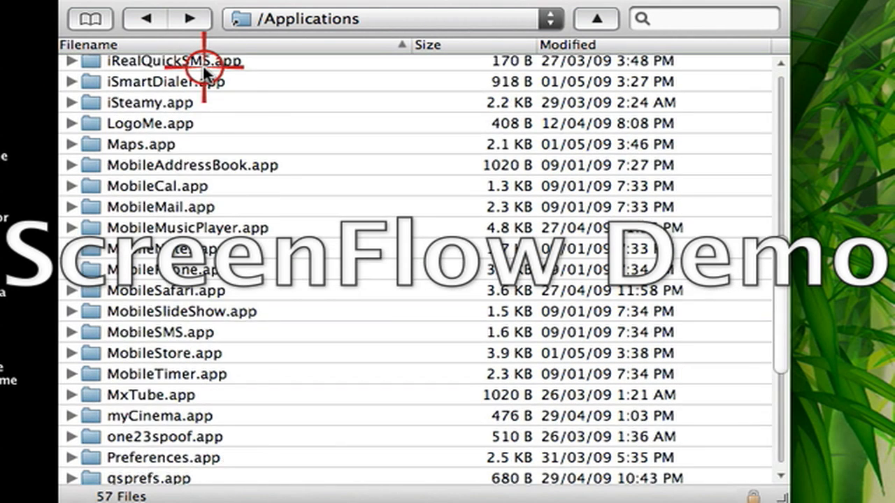
pyautogui.scroll(-3)
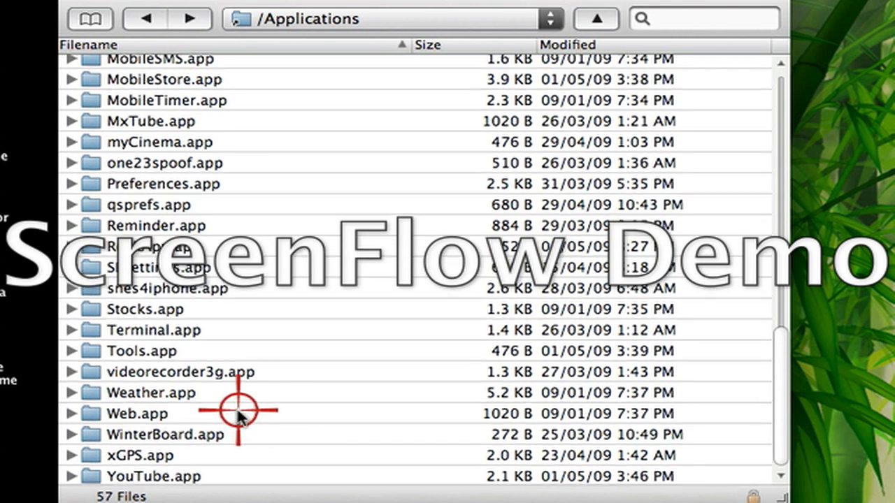
pyautogui.scroll(3)
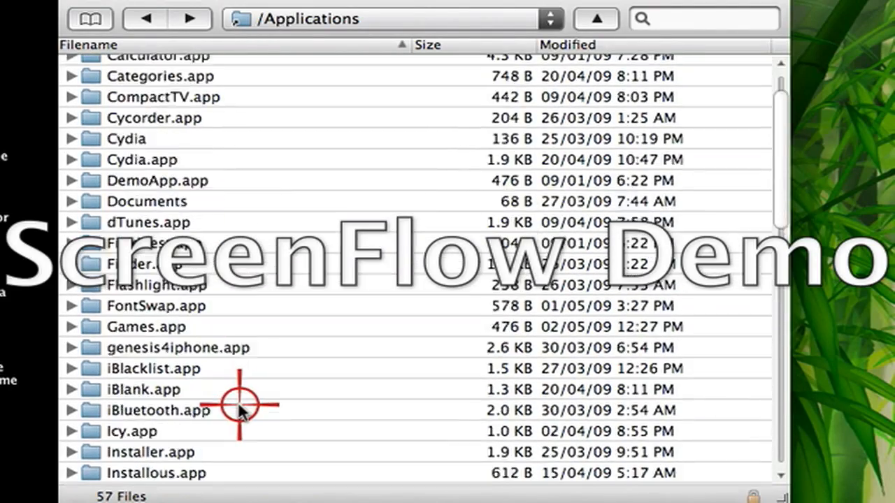
pyautogui.scroll(-3)
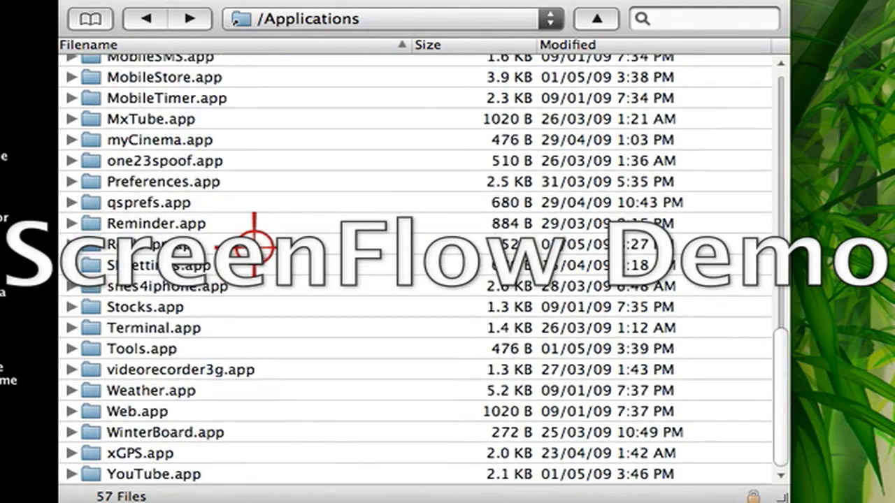
pyautogui.scroll(3)
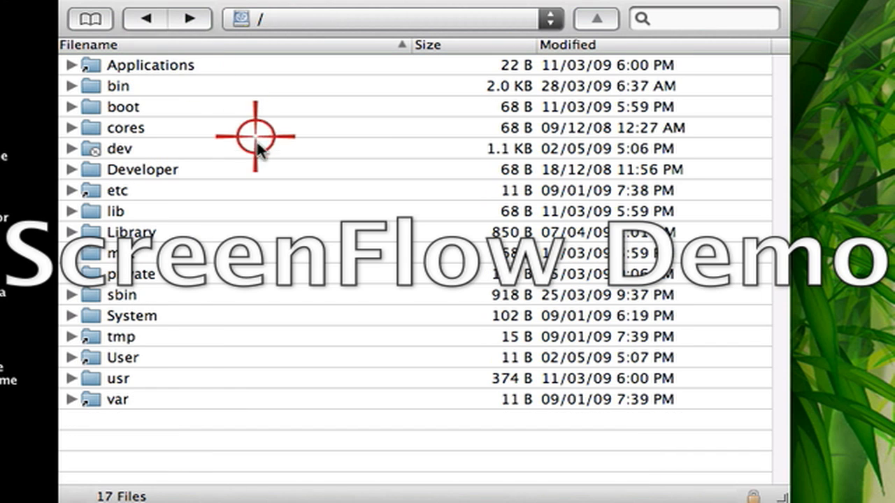
pyautogui.click(140, 66)
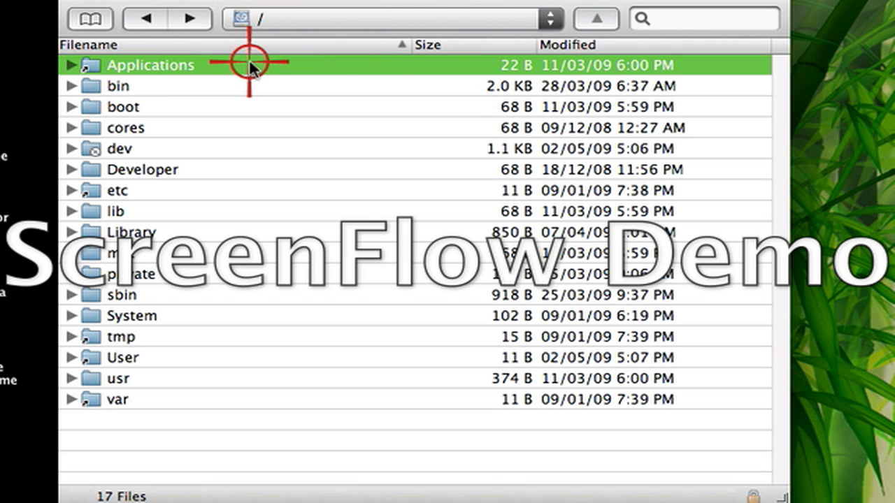
pyautogui.moveTo(449, 190)
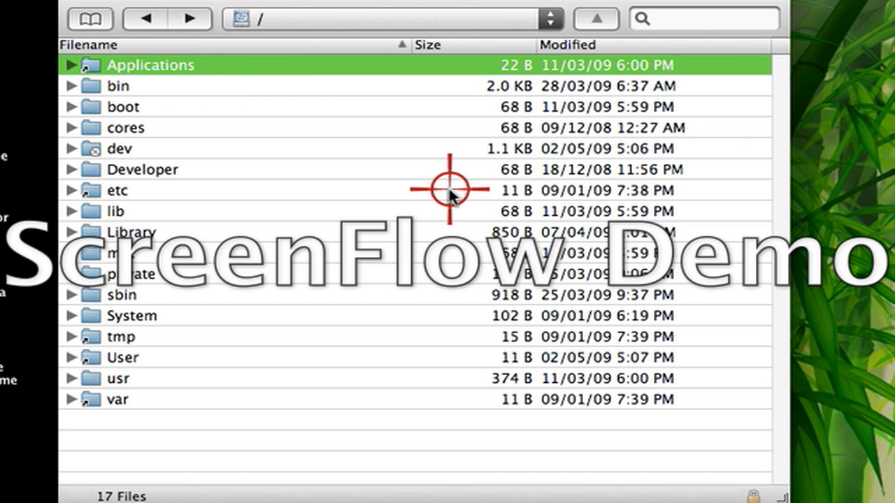
pyautogui.moveTo(448, 190)
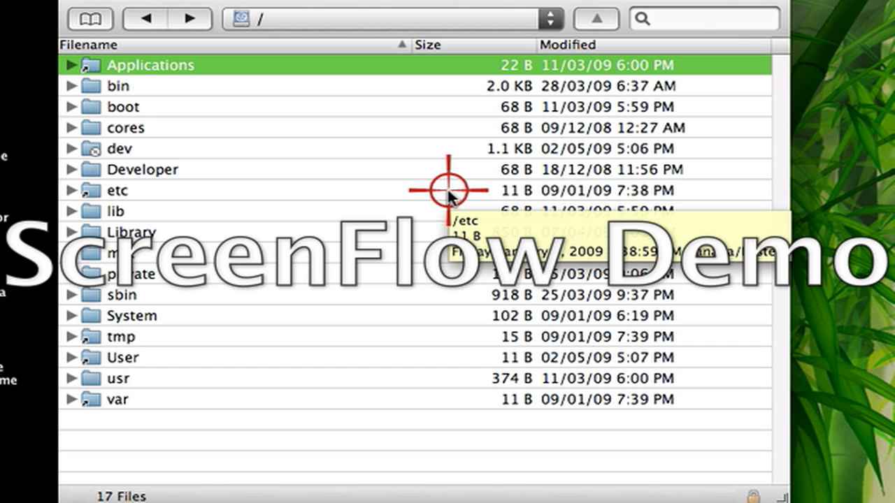
pyautogui.moveTo(490, 190)
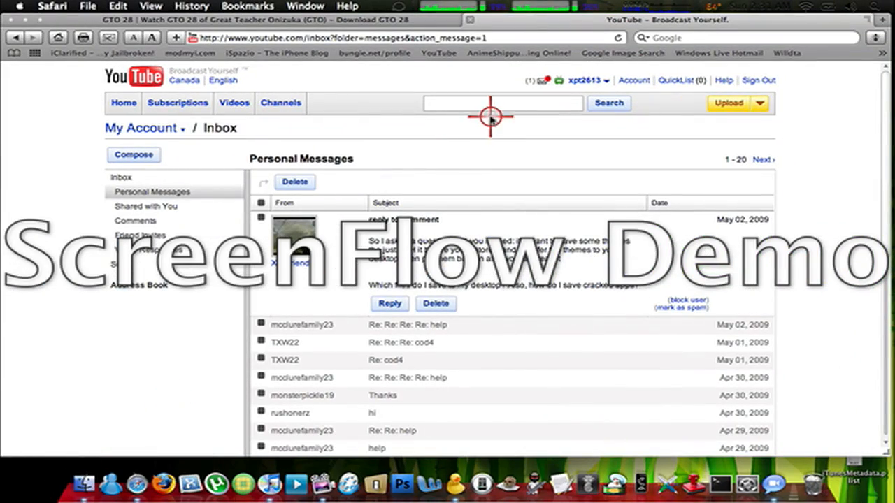
pyautogui.moveTo(179, 36)
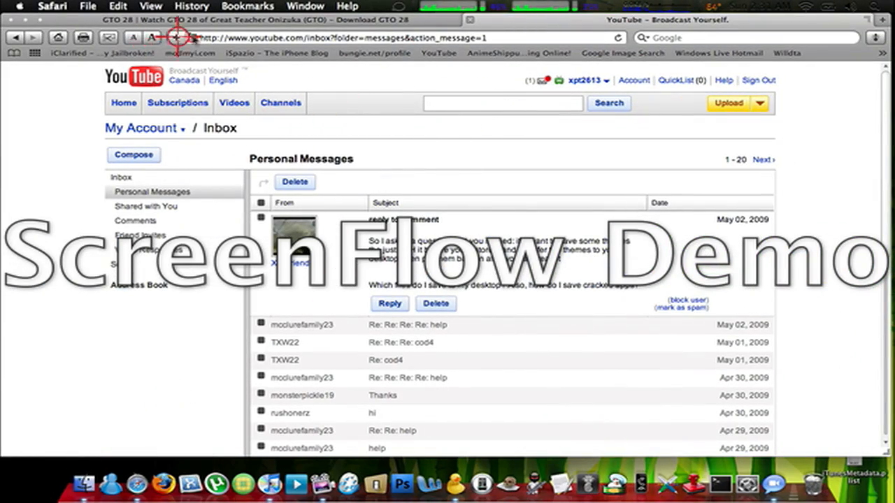
# Load the Appulous app index site in Safari from the 'ap' address suggestion and scroll it
pyautogui.write('ap')
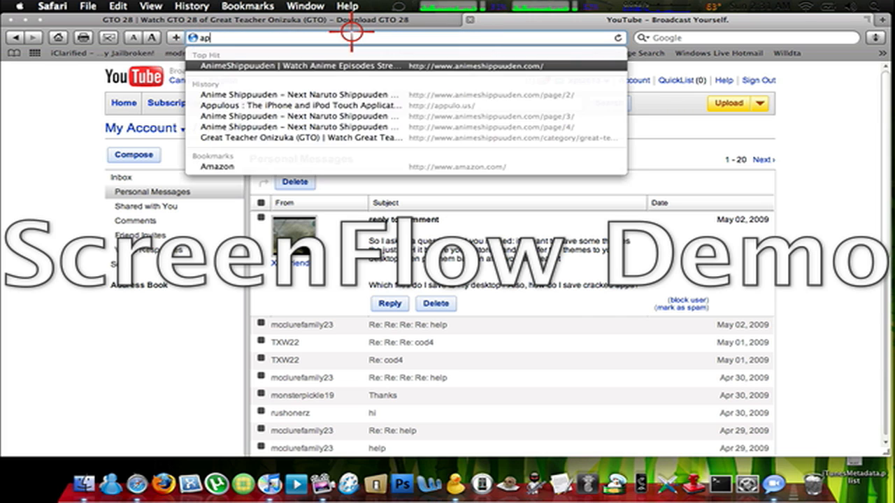
pyautogui.click(314, 106)
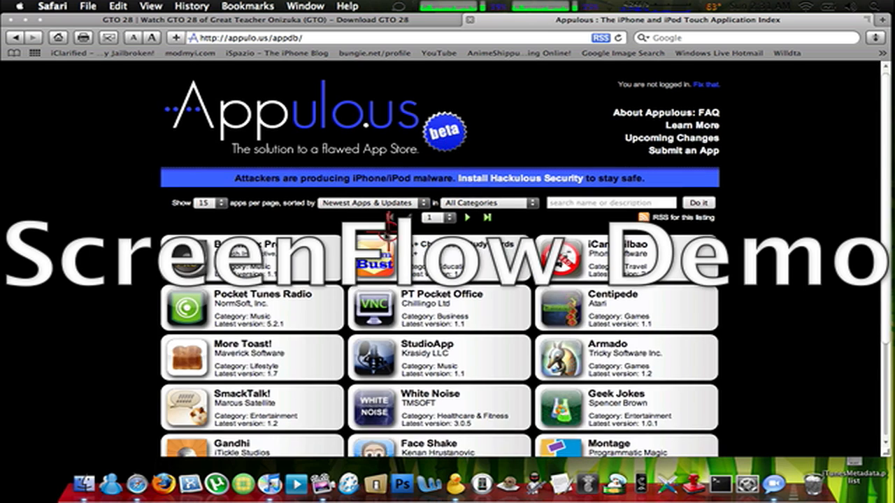
pyautogui.scroll(-3)
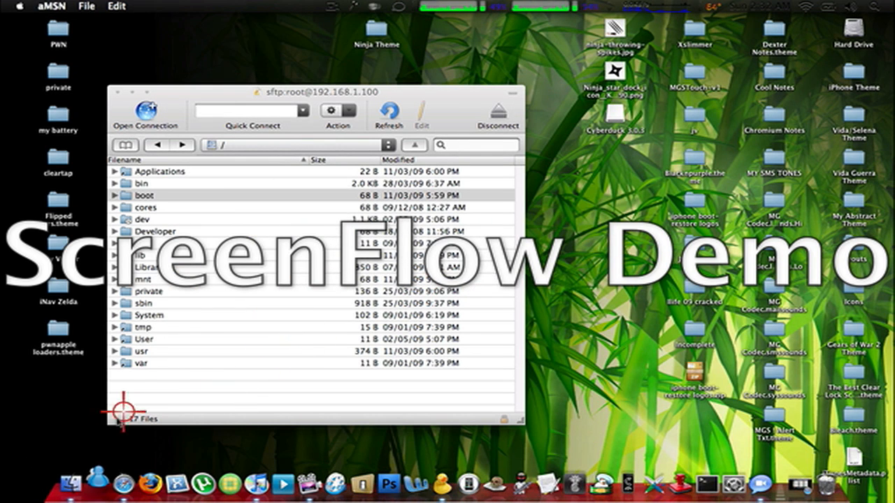
# Show the home folder in Finder and open its iPhone/iPod Touch Apps folder
pyautogui.click(85, 483)
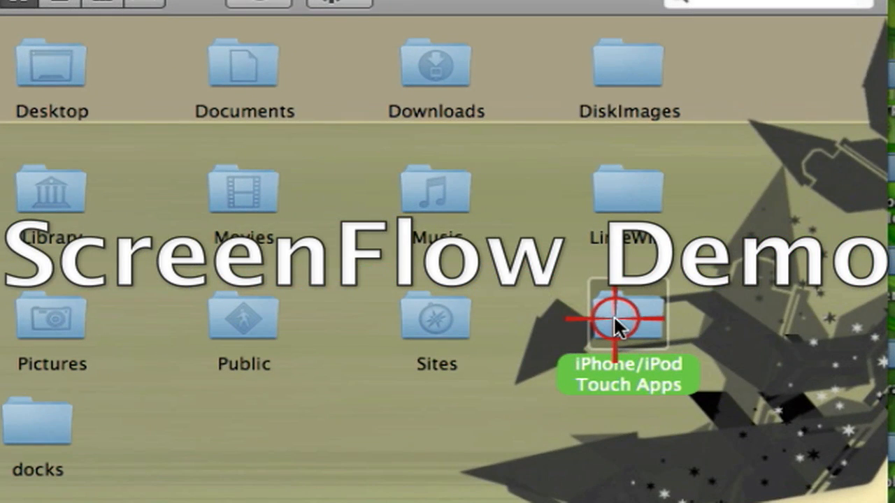
pyautogui.doubleClick(627, 315)
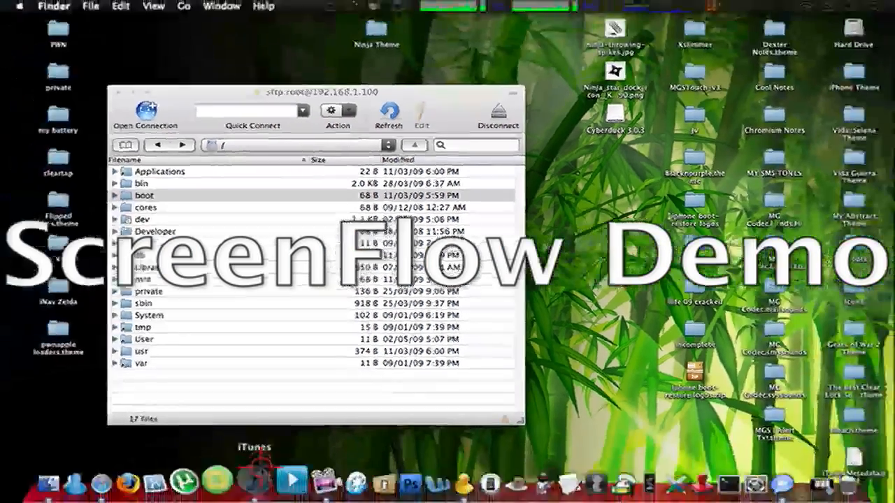
# Launch iTunes and browse its Applications library of 56 iPhone and iPod touch apps
pyautogui.click(254, 479)
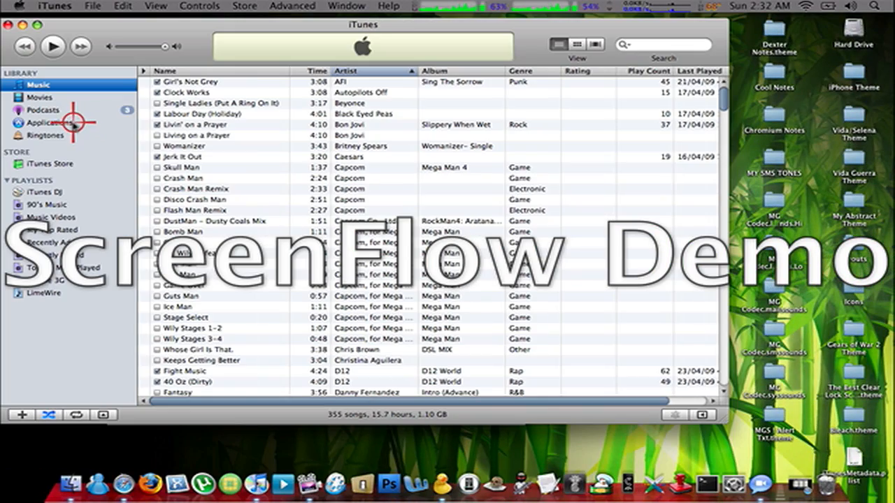
pyautogui.click(45, 123)
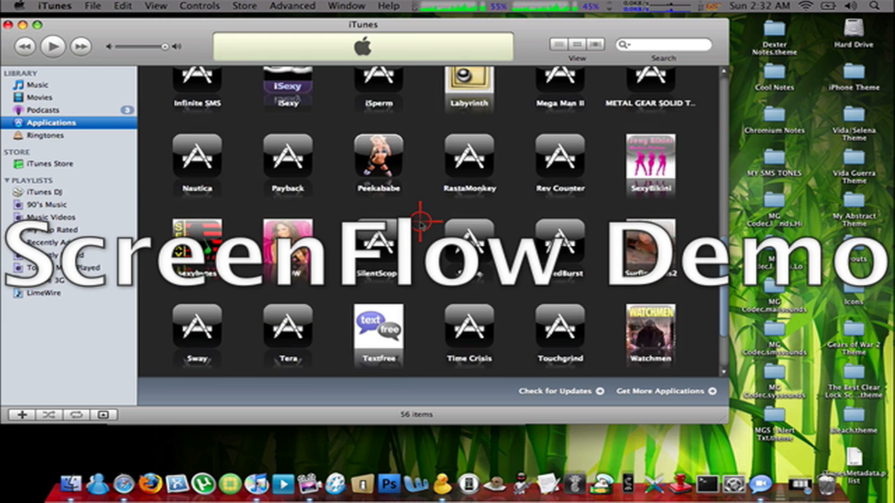
pyautogui.scroll(-3)
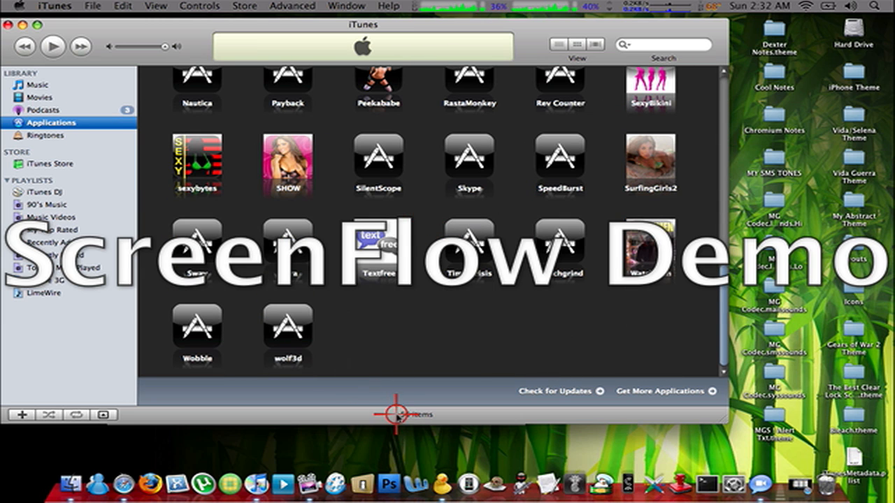
pyautogui.scroll(3)
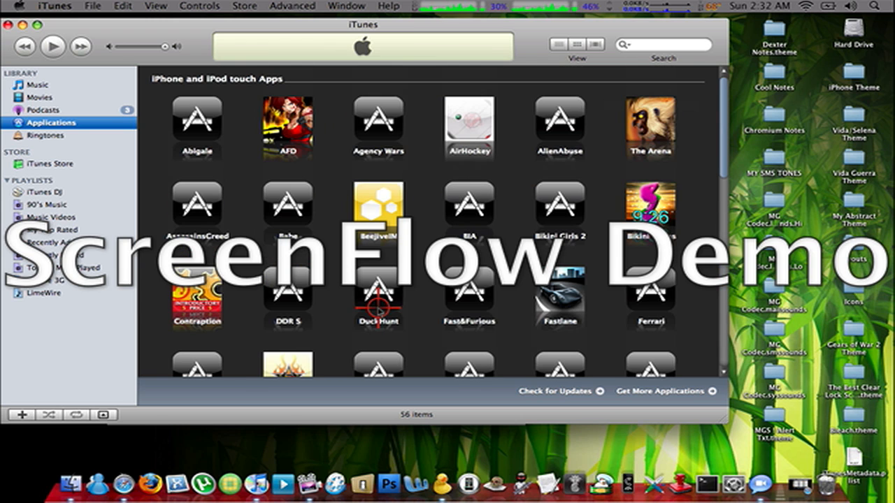
pyautogui.moveTo(240, 176)
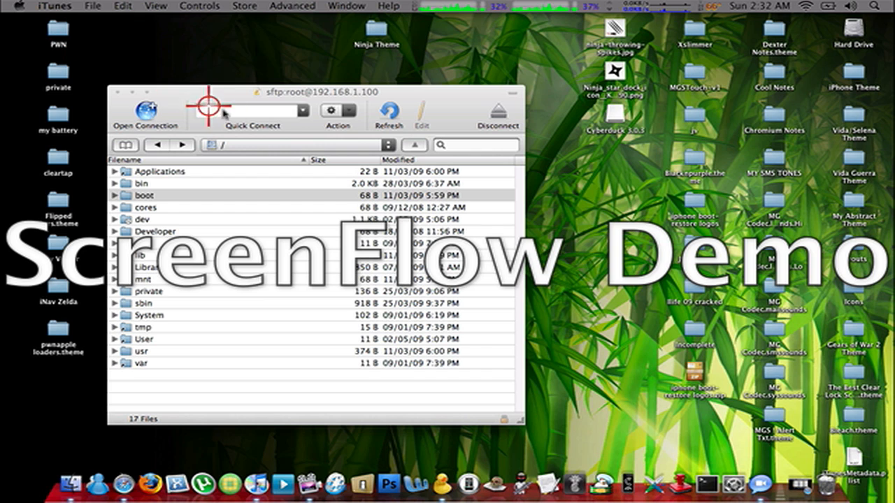
# Activate the Cyberduck root listing and highlight the bin and Applications folders
pyautogui.click(142, 196)
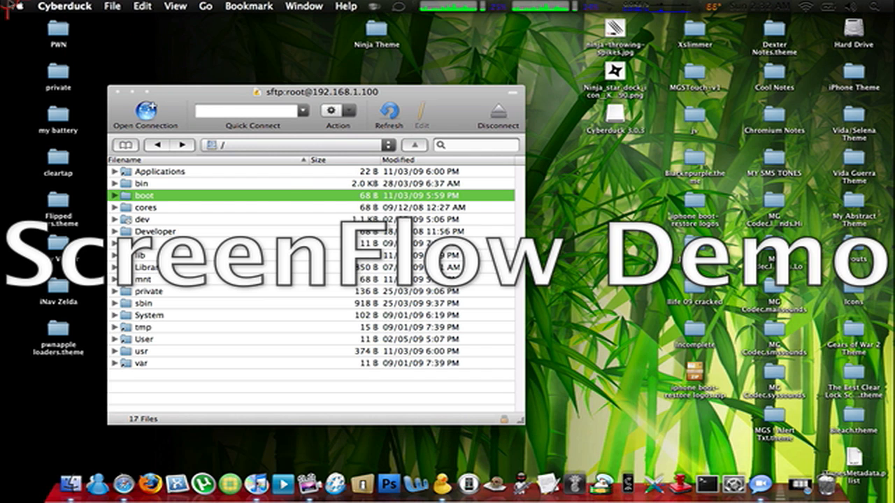
pyautogui.click(170, 183)
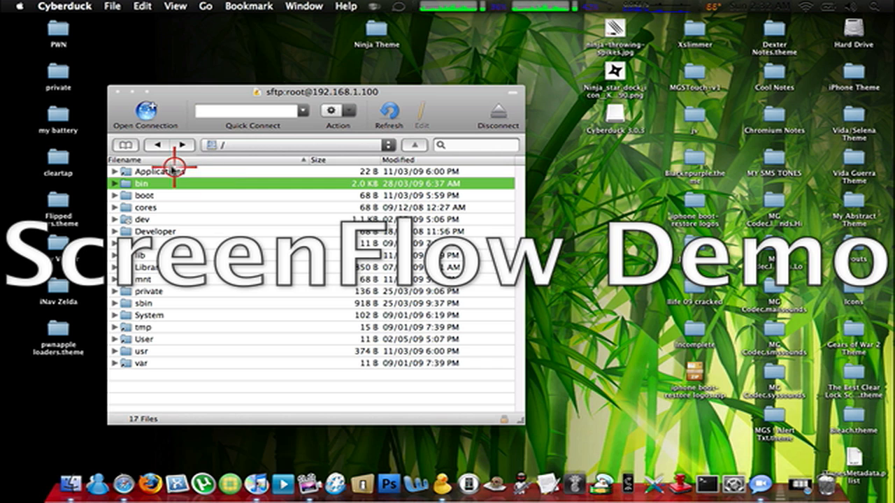
pyautogui.click(159, 171)
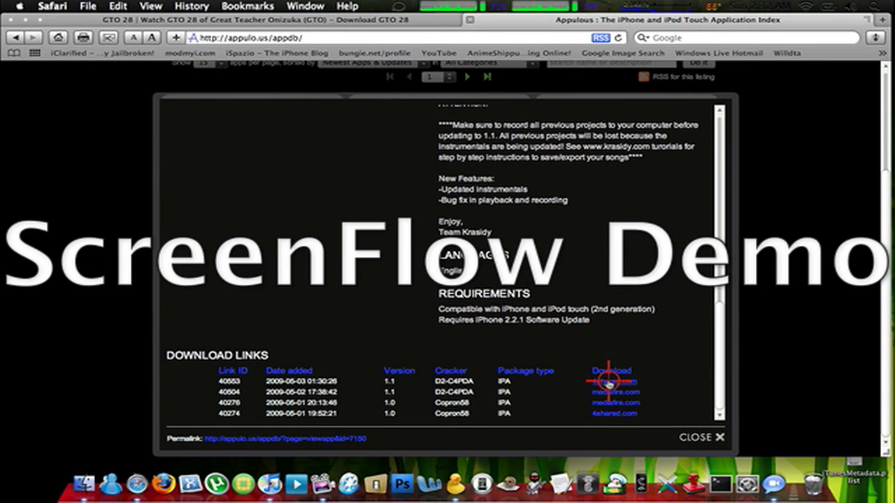
pyautogui.moveTo(432, 30)
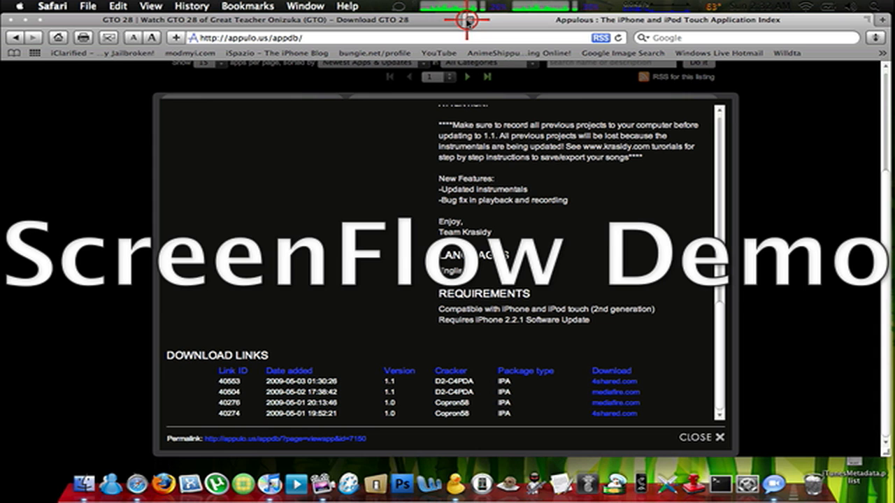
pyautogui.moveTo(467, 21)
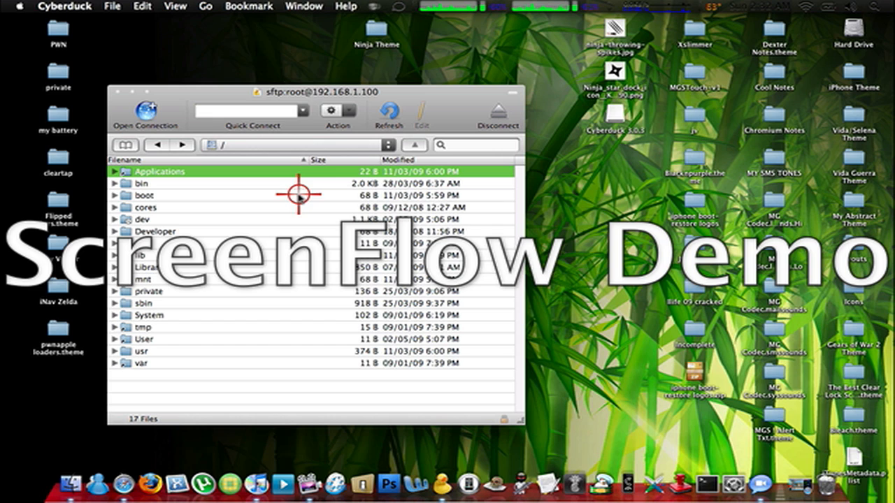
pyautogui.moveTo(274, 204)
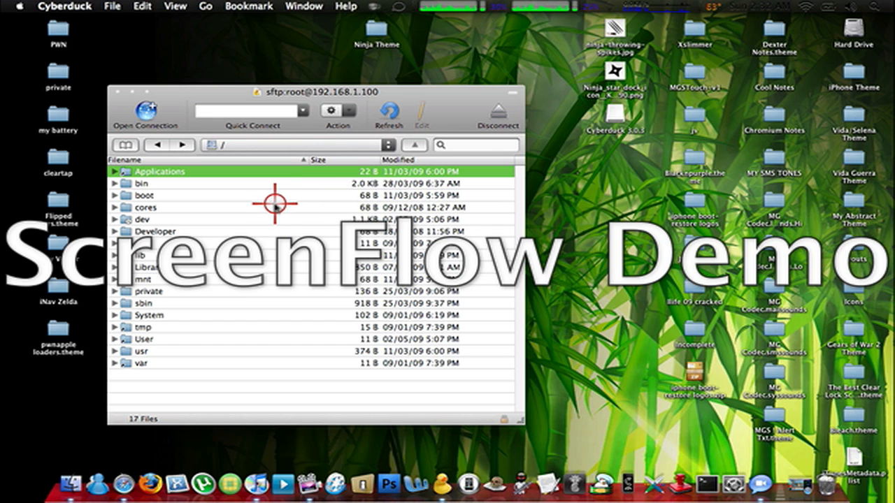
pyautogui.moveTo(277, 206)
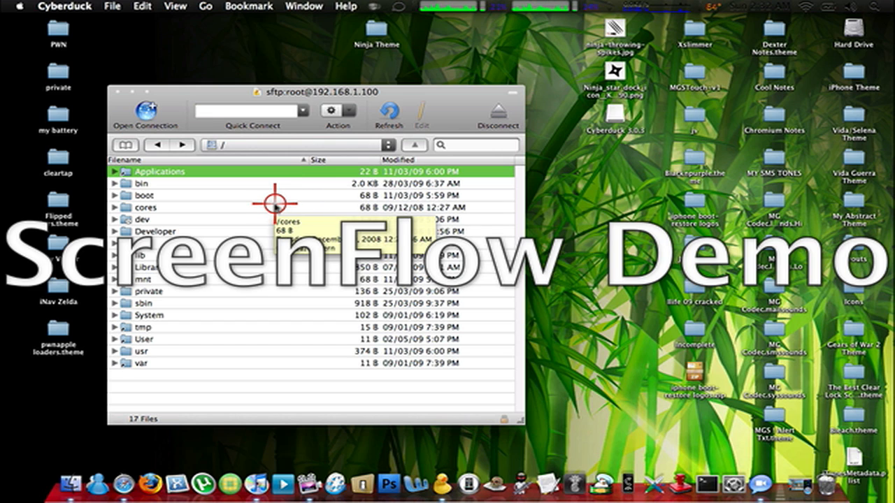